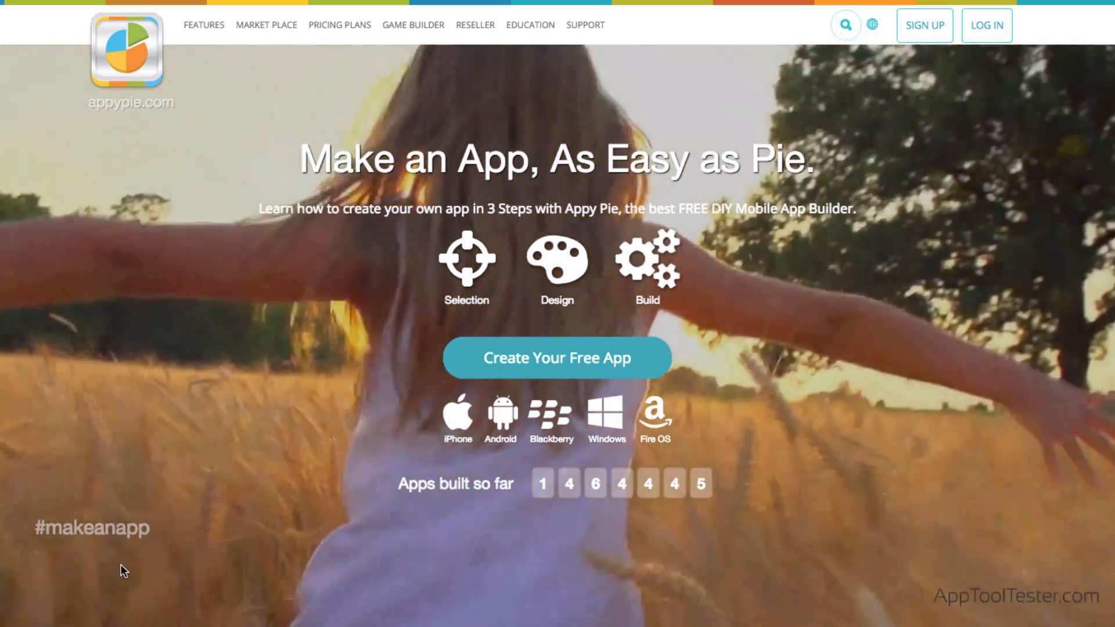
Step: Scroll the homepage and start a Small Business App named AppToolTester
{"action": "scroll", "scroll_direction": "down", "scroll_amount": 3}
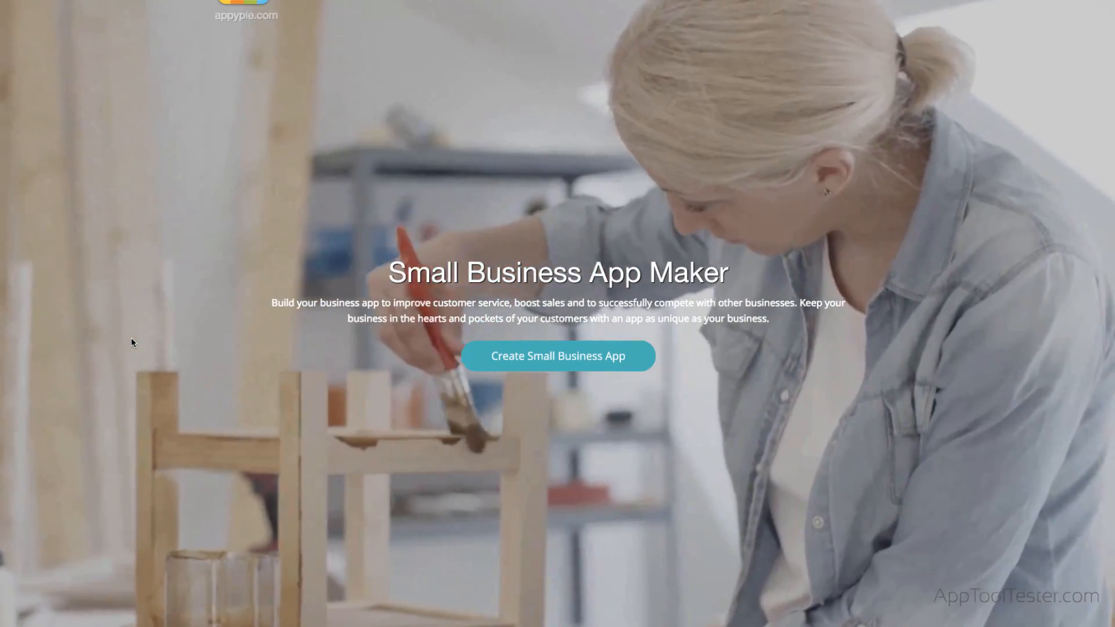
{"action": "left_click", "coordinate": [558, 355]}
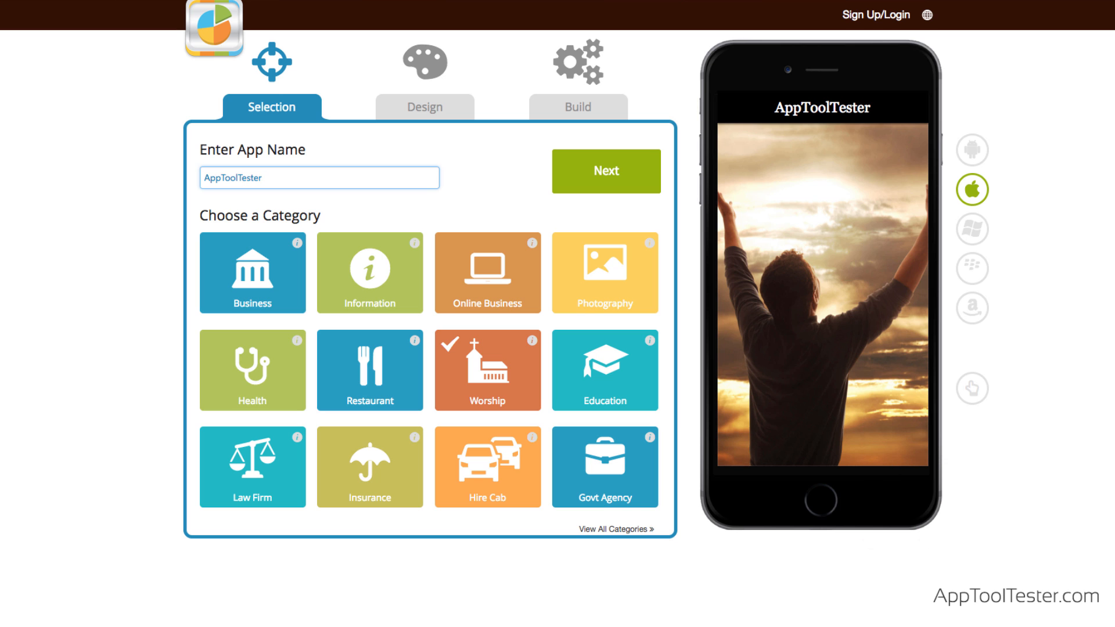
Step: Try several category tiles, settle on Online Business, and continue
{"action": "left_click", "coordinate": [251, 273]}
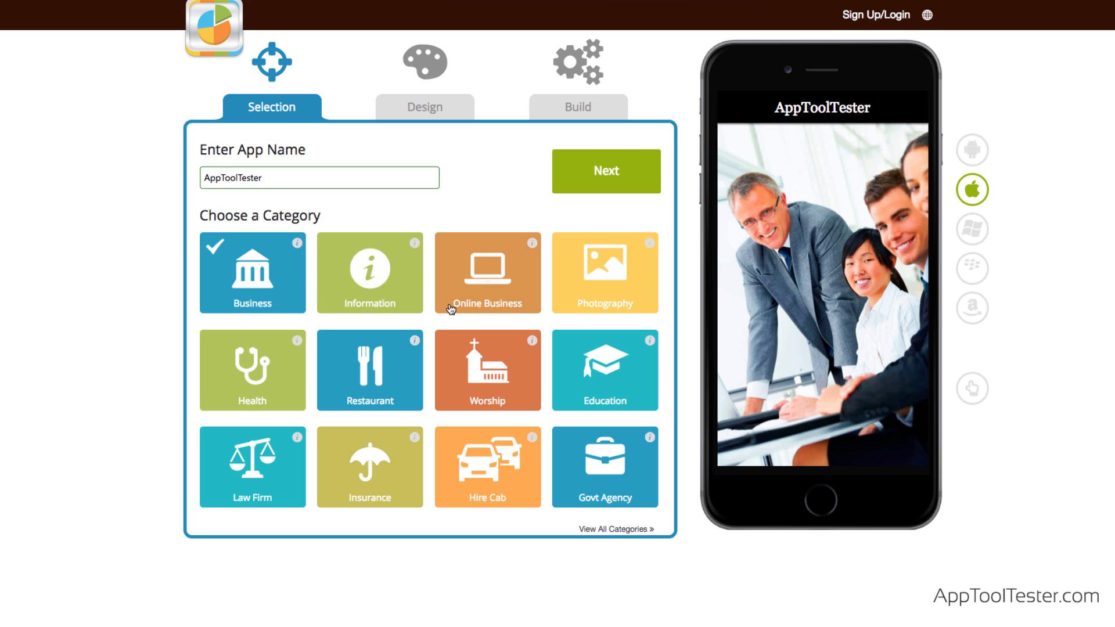
{"action": "left_click", "coordinate": [488, 273]}
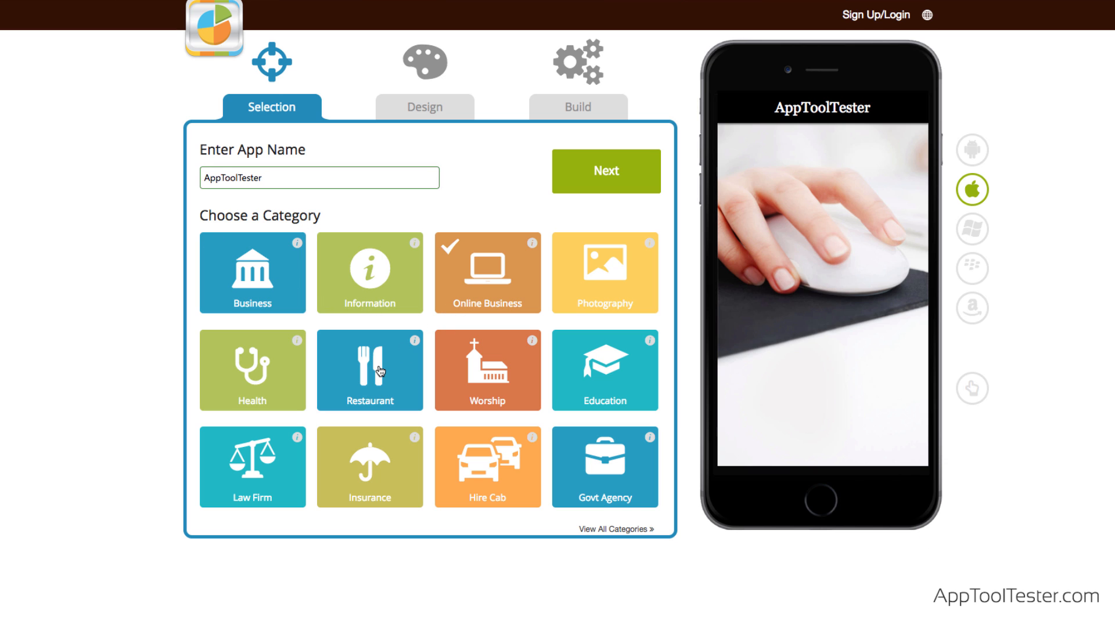
{"action": "left_click", "coordinate": [604, 466]}
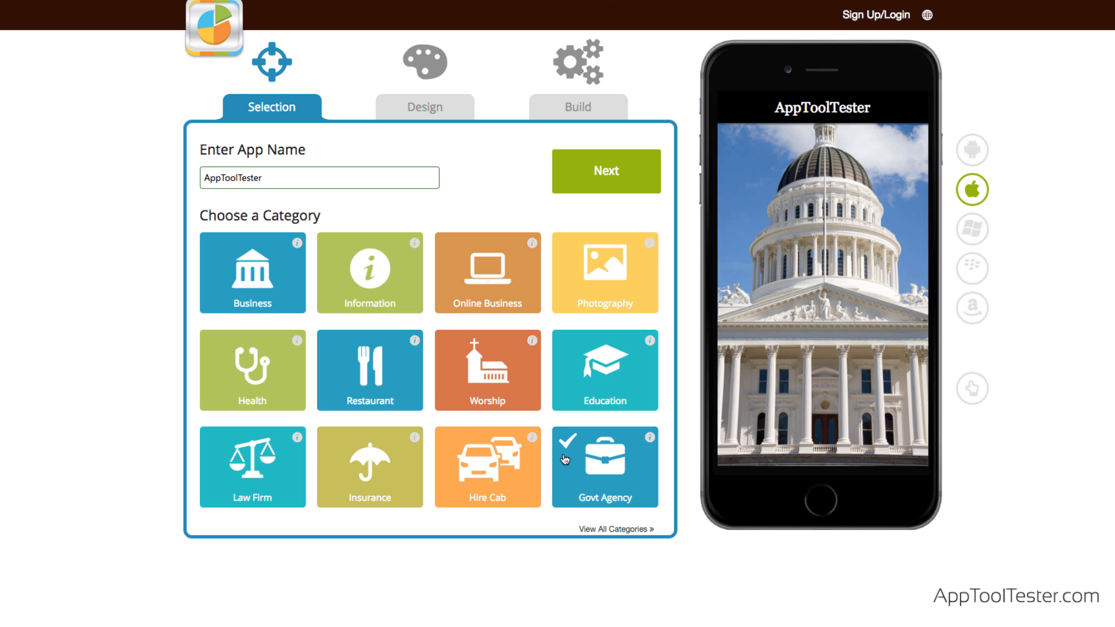
{"action": "left_click", "coordinate": [590, 374]}
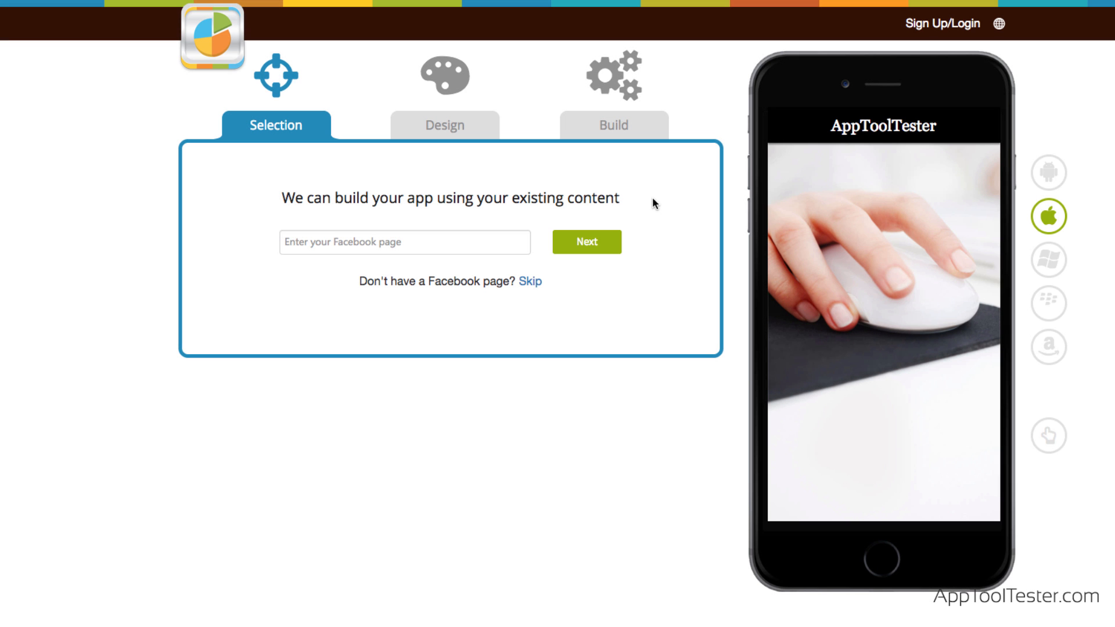
{"action": "mouse_move", "coordinate": [530, 283]}
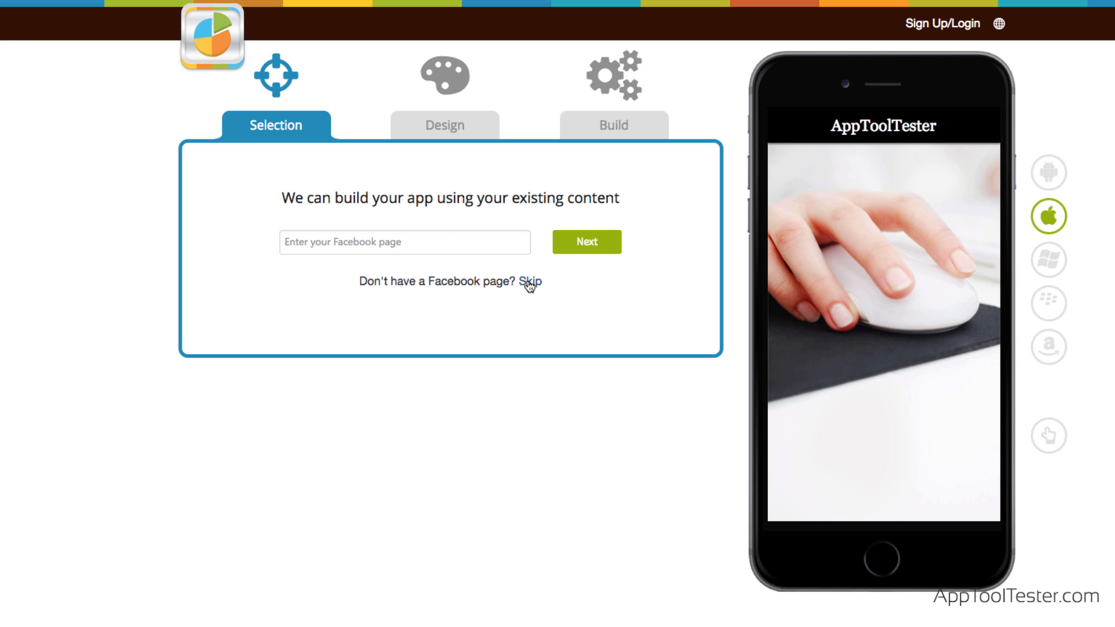
Step: Skip importing content from a Facebook page and from a website
{"action": "left_click", "coordinate": [531, 281]}
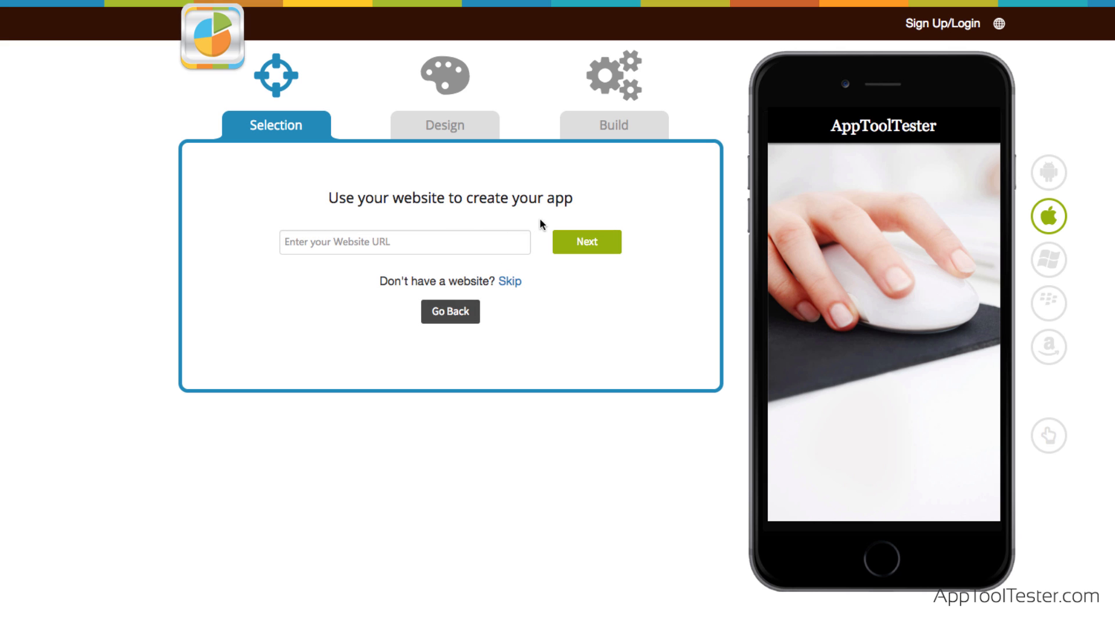
{"action": "left_click", "coordinate": [509, 281]}
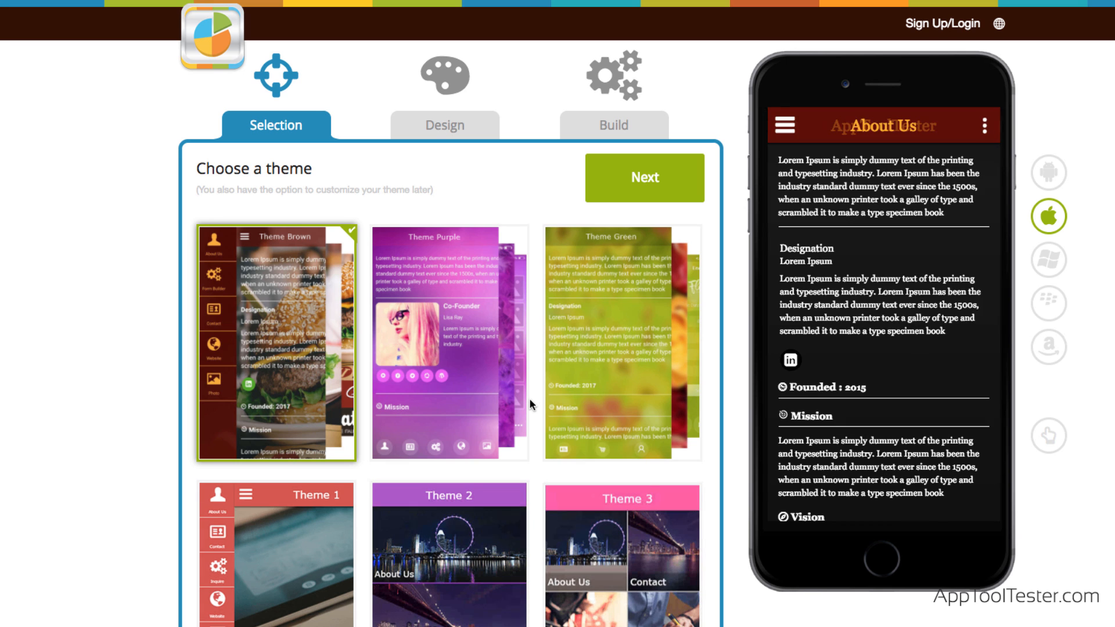
Step: Scroll through theme customization and choose a Bottom navigation layout
{"action": "scroll", "scroll_direction": "down", "scroll_amount": 3}
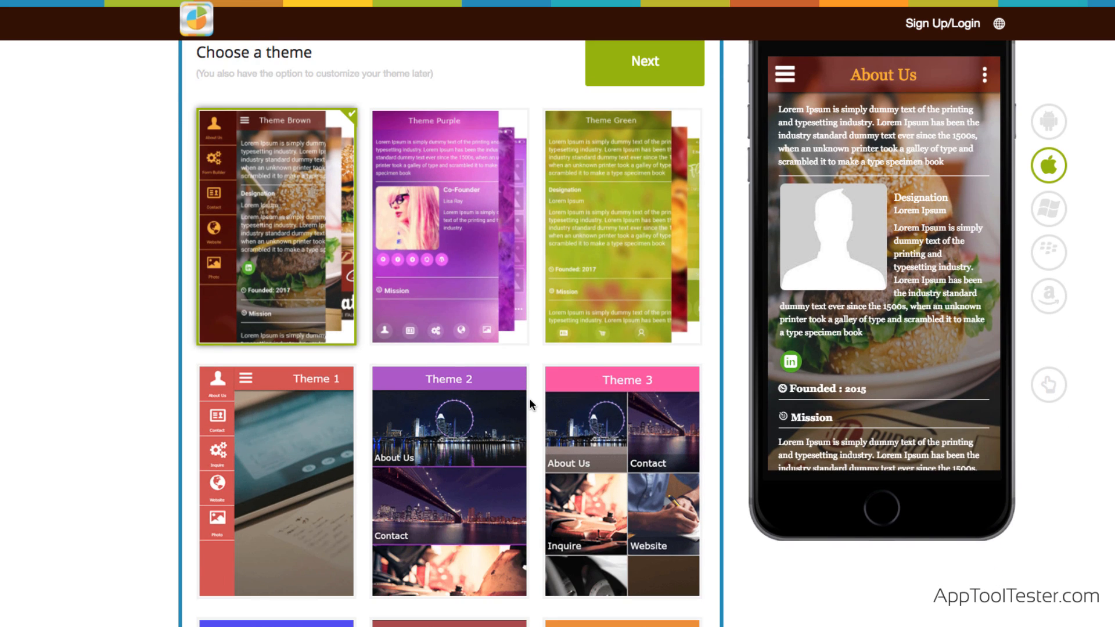
{"action": "scroll", "scroll_direction": "down", "scroll_amount": 3}
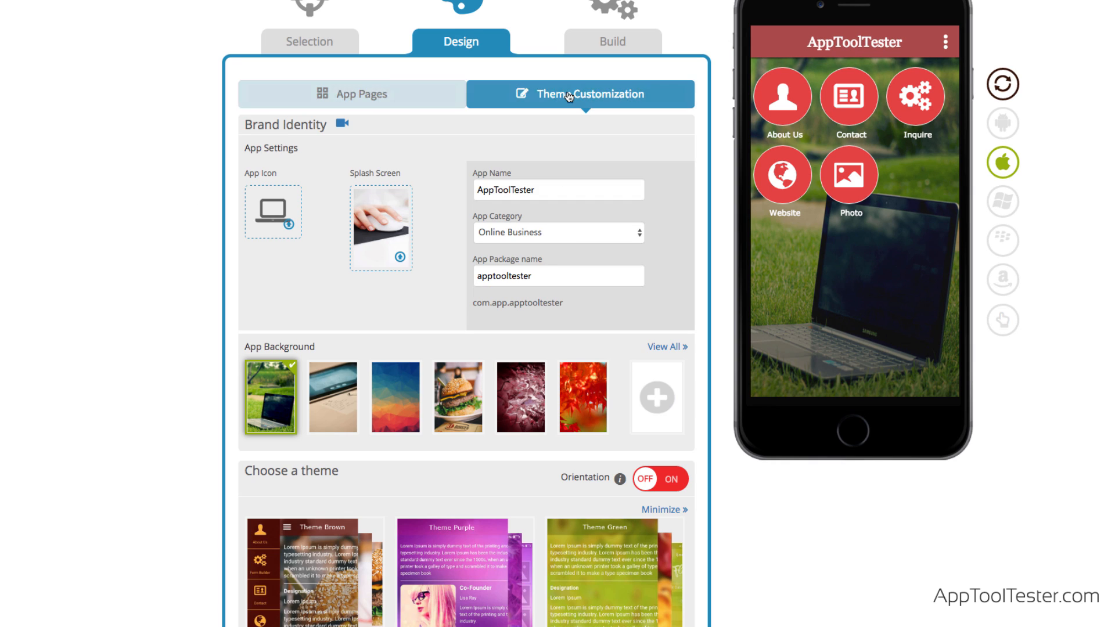
{"action": "scroll", "scroll_direction": "down", "scroll_amount": 3}
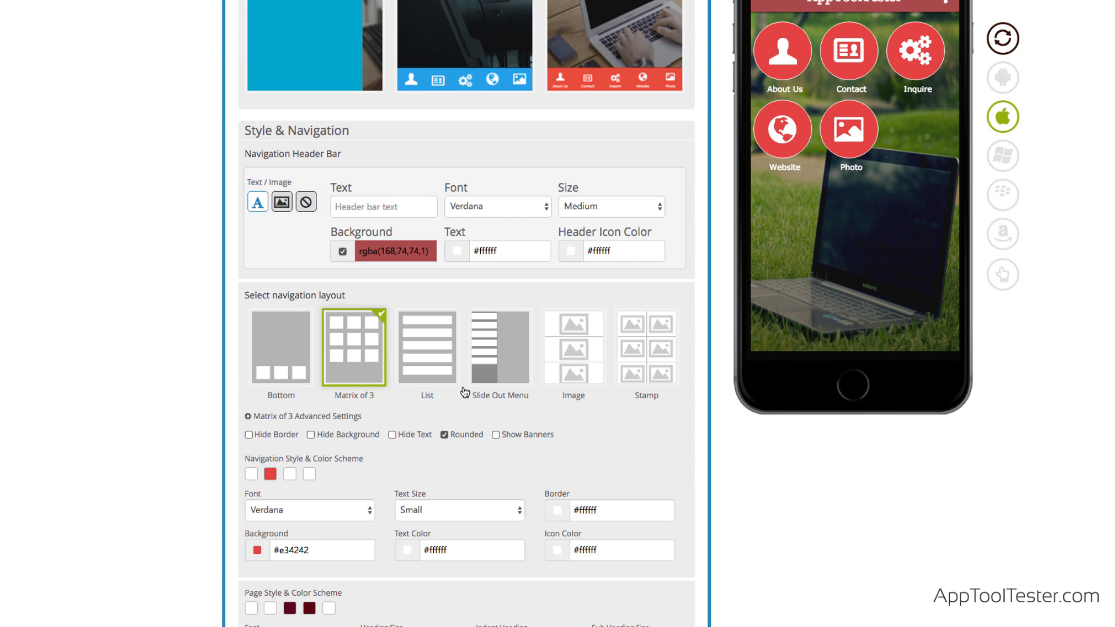
{"action": "left_click", "coordinate": [426, 348]}
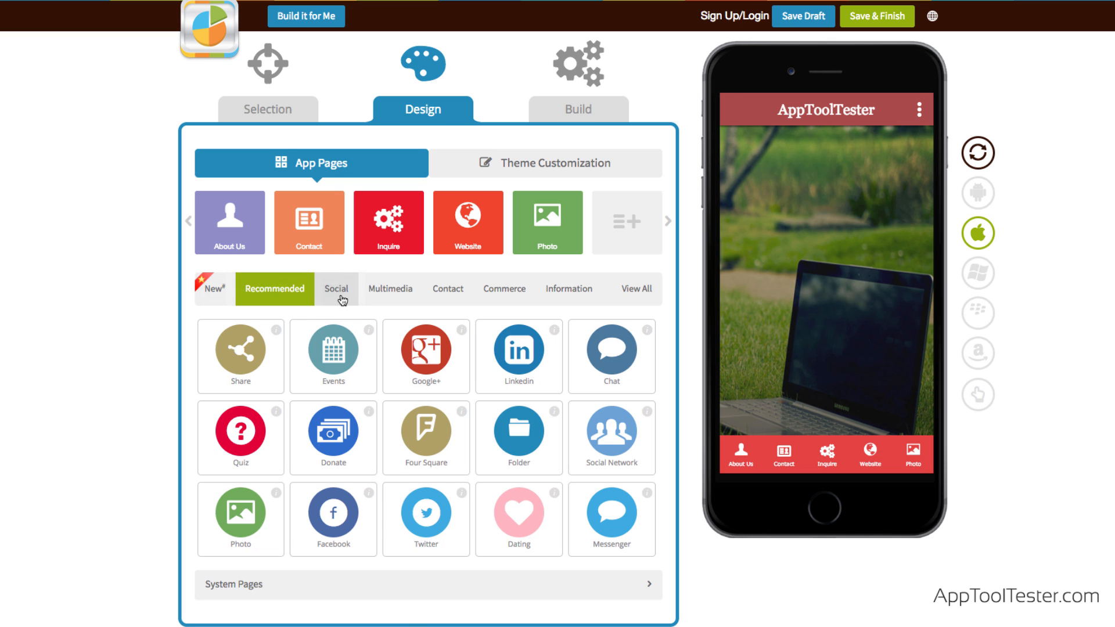
Step: Browse the Social page types and scroll the full feature grid
{"action": "left_click", "coordinate": [390, 288]}
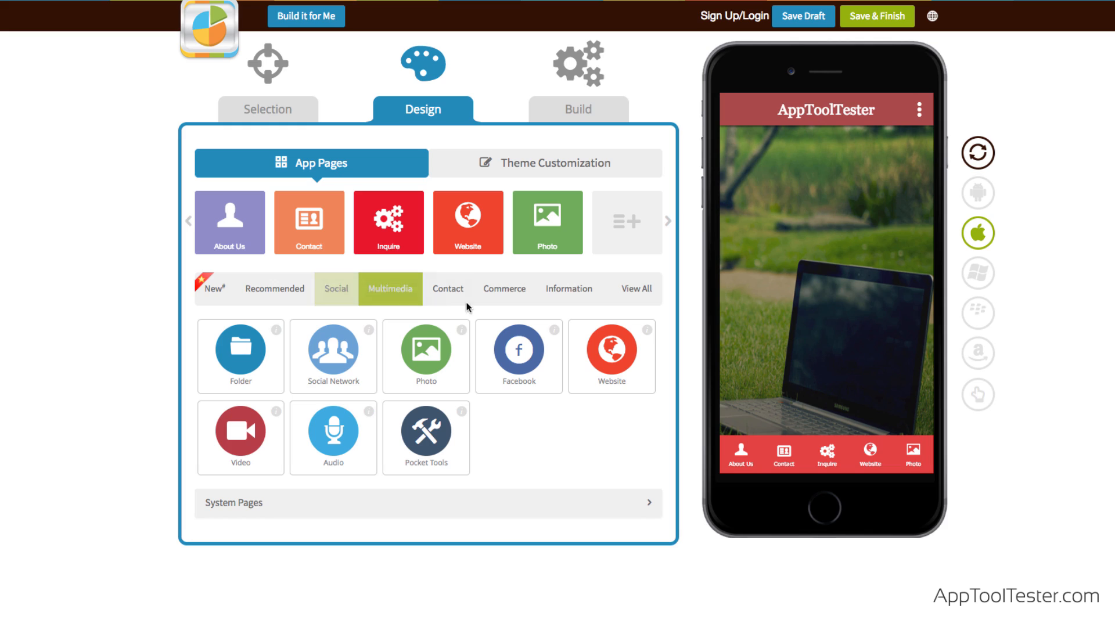
{"action": "left_click", "coordinate": [635, 288]}
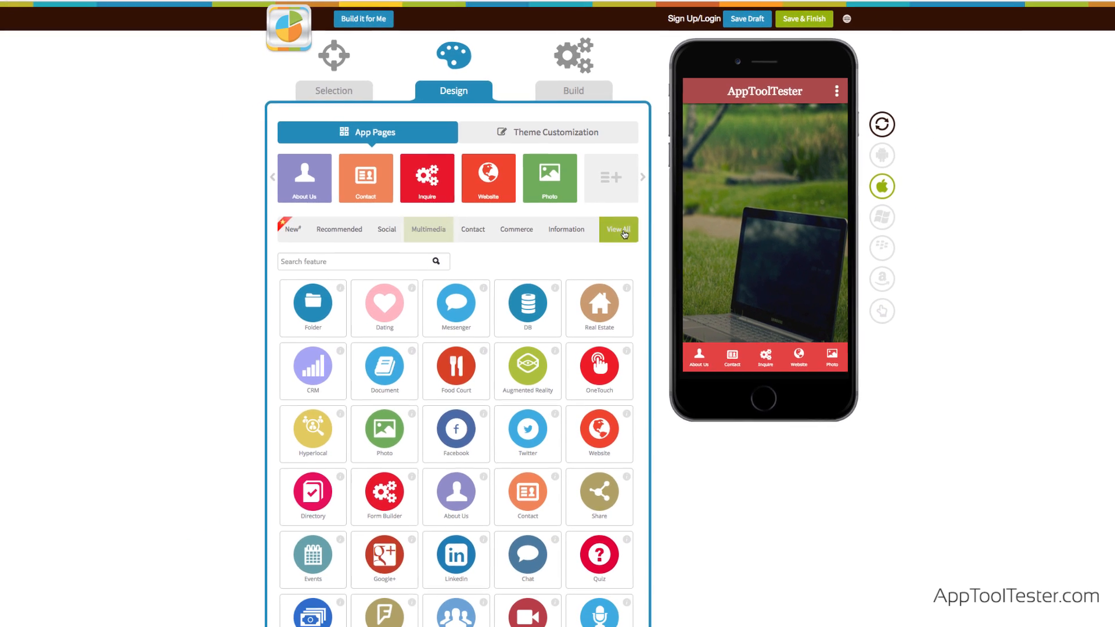
{"action": "scroll", "scroll_direction": "down", "scroll_amount": 3}
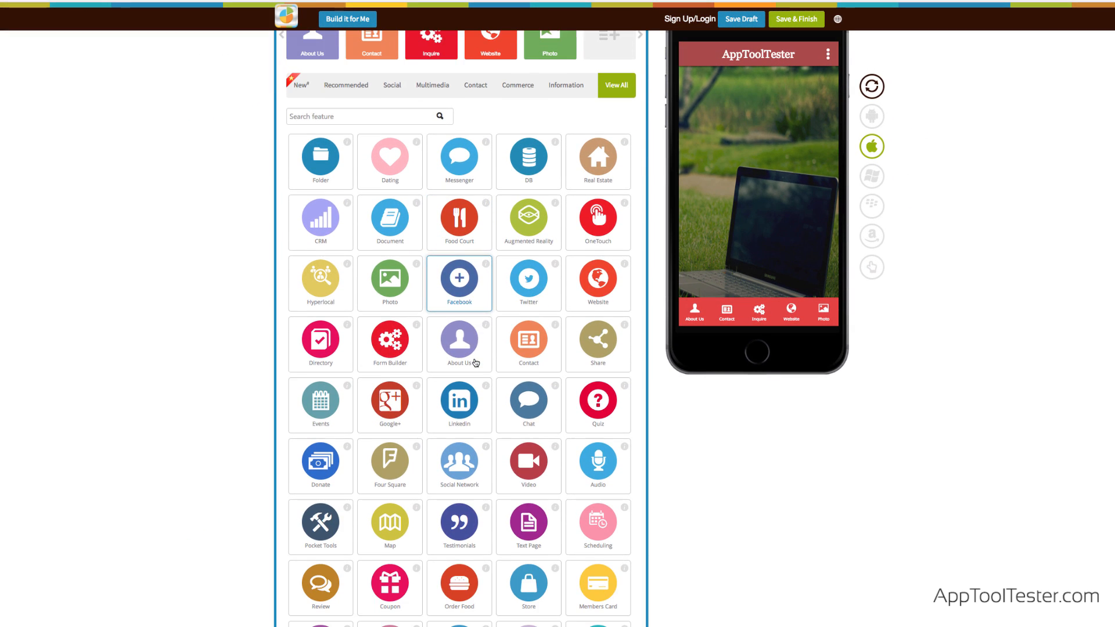
{"action": "scroll", "scroll_direction": "down", "scroll_amount": 3}
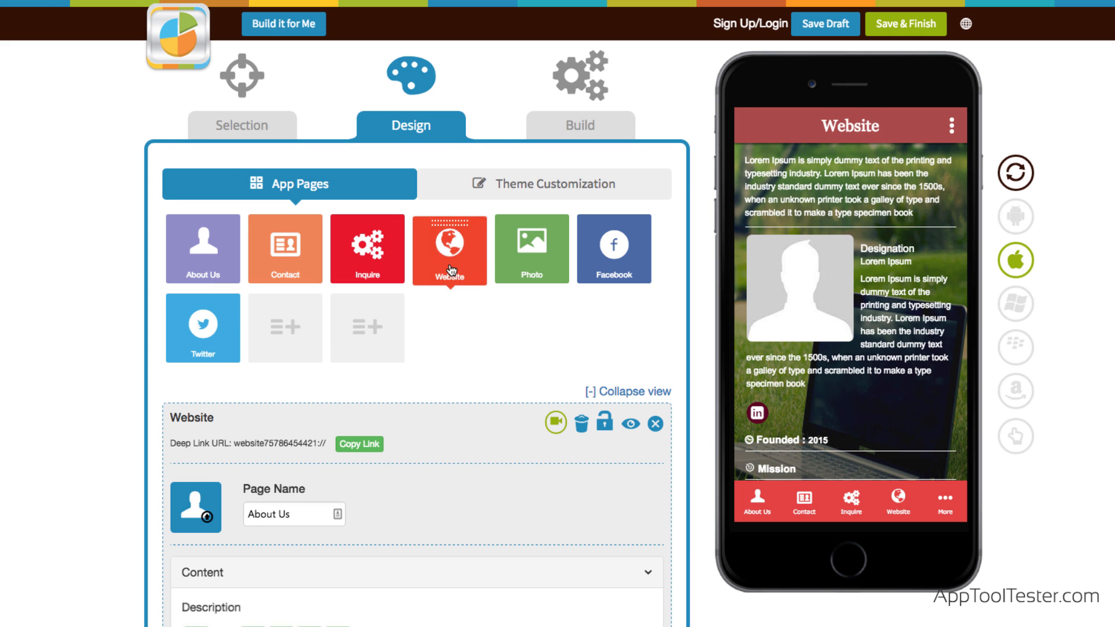
Step: Set the Twitter page username to apptooltester and preview the feed
{"action": "left_click", "coordinate": [614, 248]}
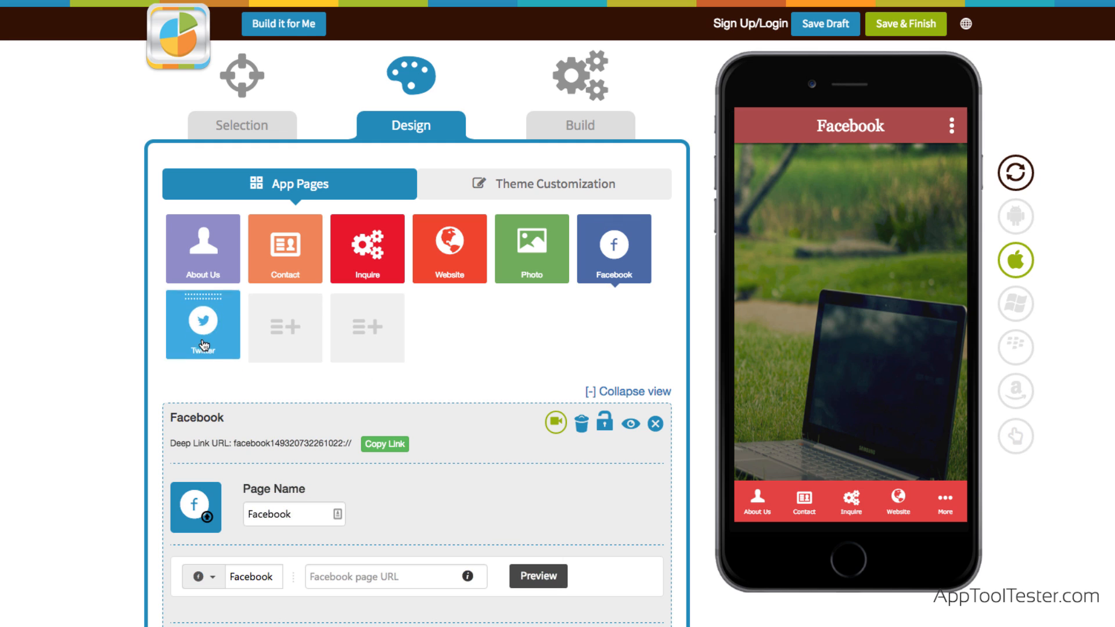
{"action": "left_click", "coordinate": [203, 325]}
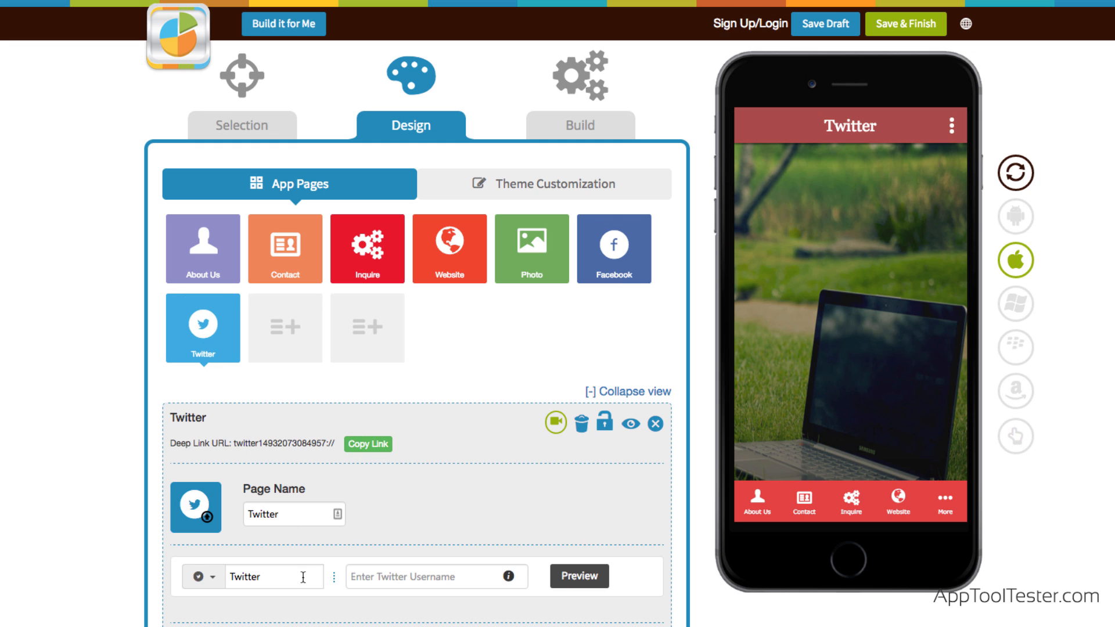
{"action": "type", "text": "apptoo"}
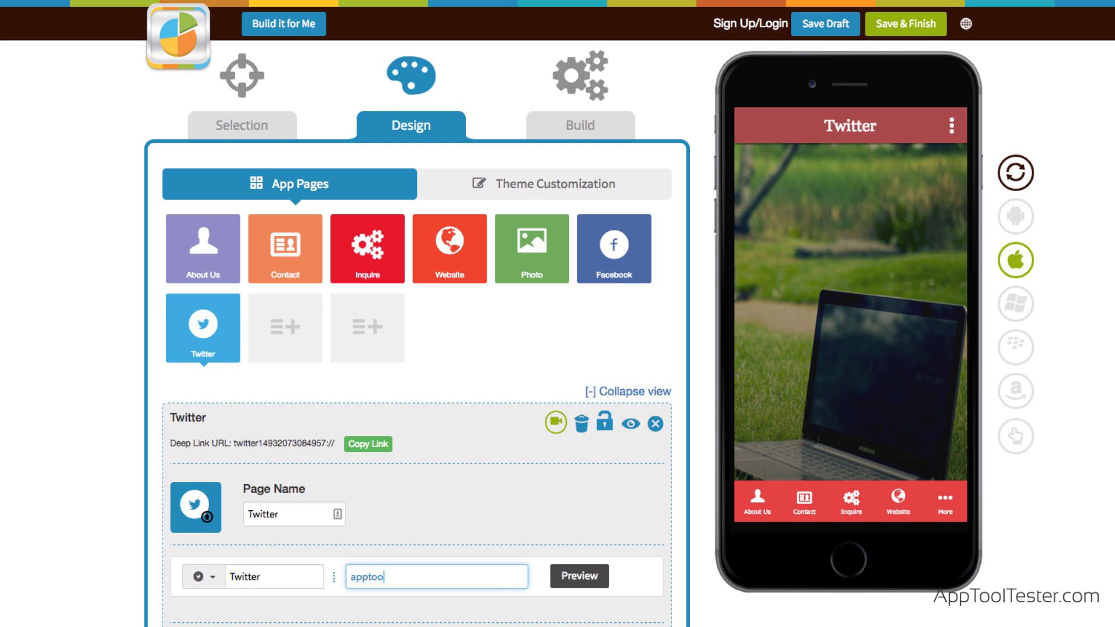
{"action": "type", "text": "ltester"}
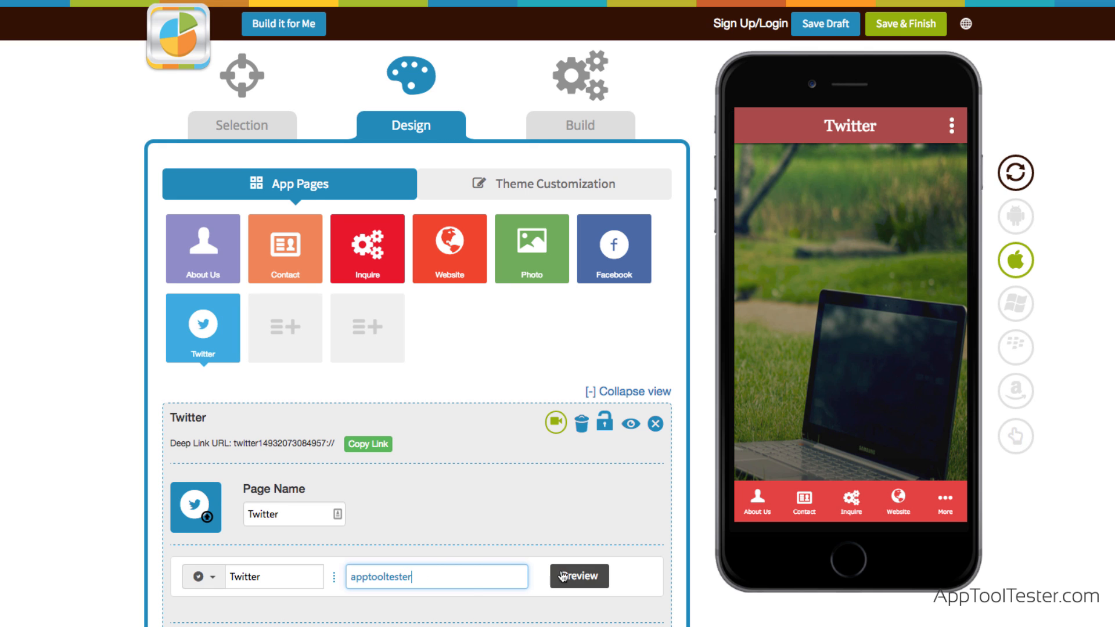
{"action": "left_click", "coordinate": [580, 577]}
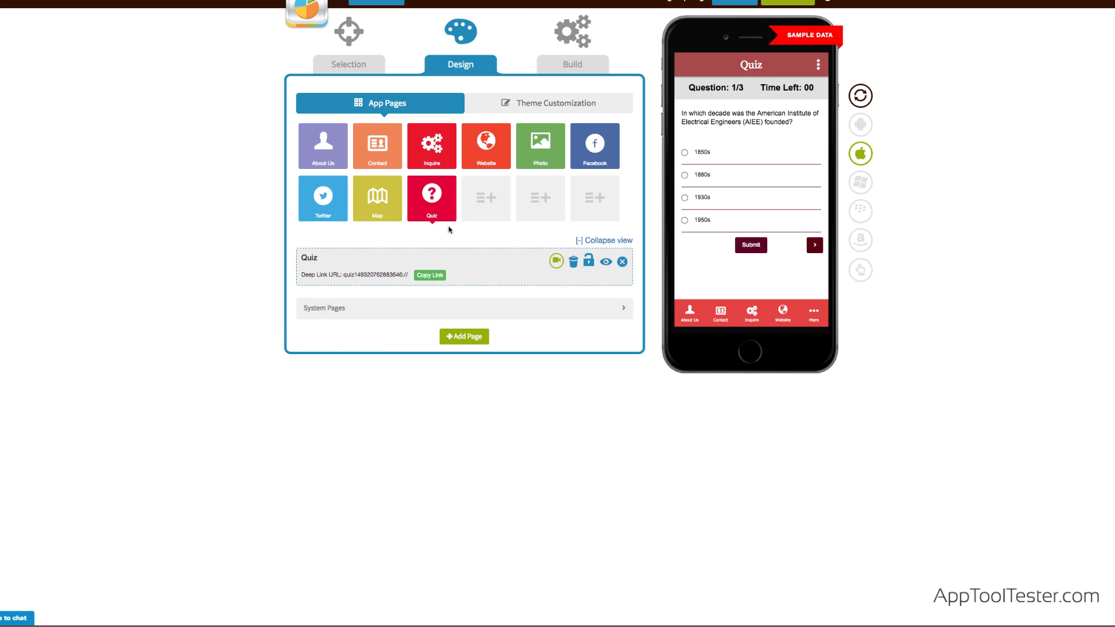
Step: Open the Quiz page's settings, delete it and confirm
{"action": "left_click", "coordinate": [431, 197]}
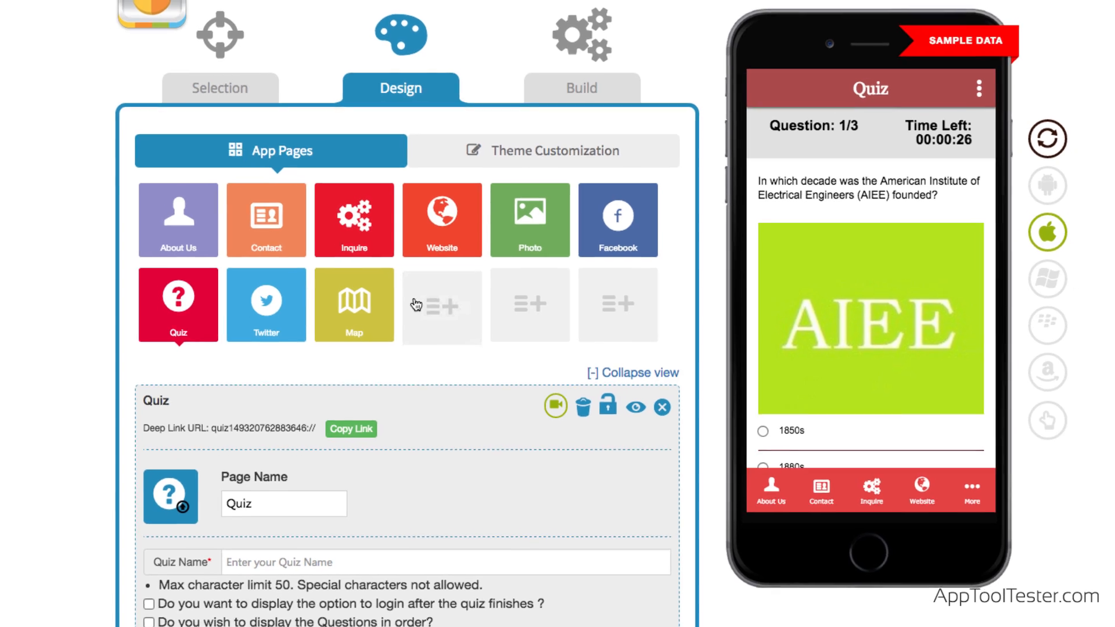
{"action": "left_click", "coordinate": [582, 407]}
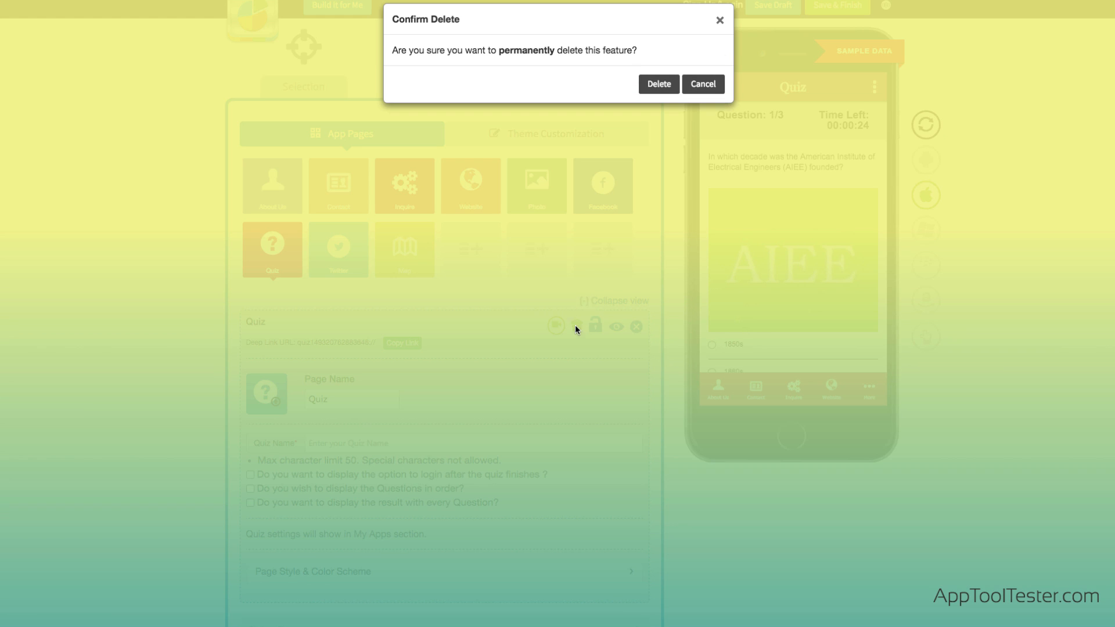
{"action": "left_click", "coordinate": [657, 83]}
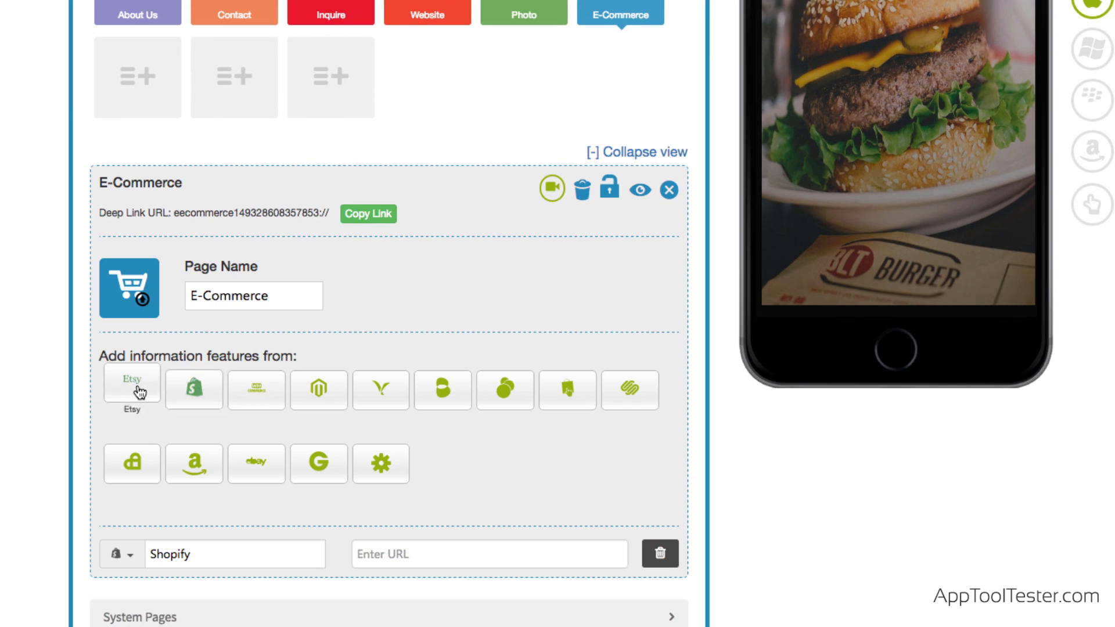
Step: Add Etsy as an e-commerce source and a Store page named apptoolstore
{"action": "left_click", "coordinate": [131, 389]}
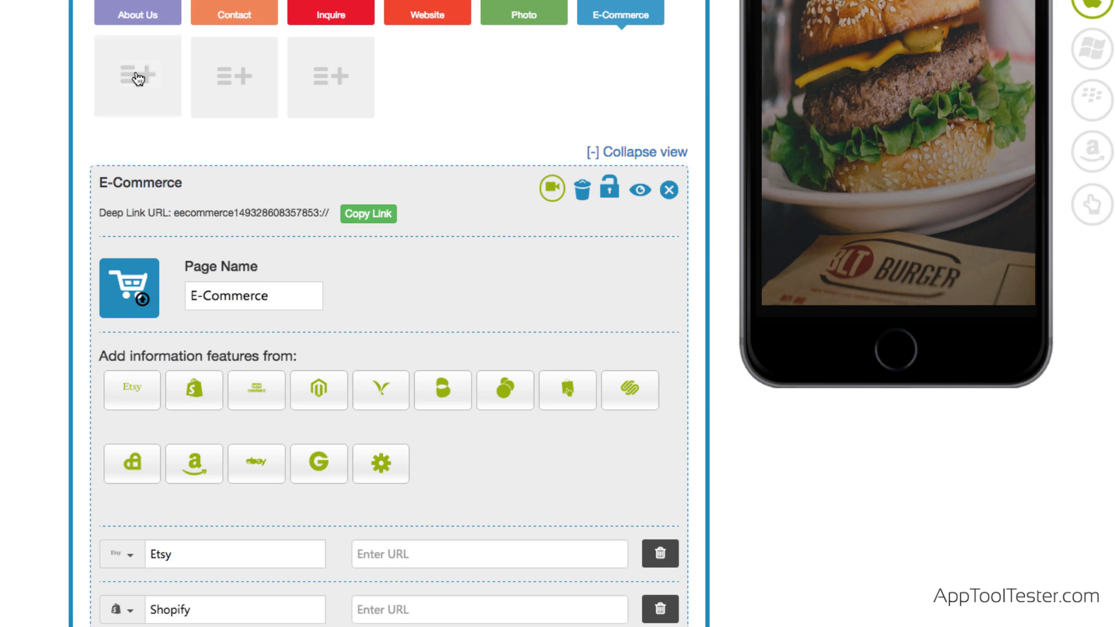
{"action": "left_click", "coordinate": [137, 76]}
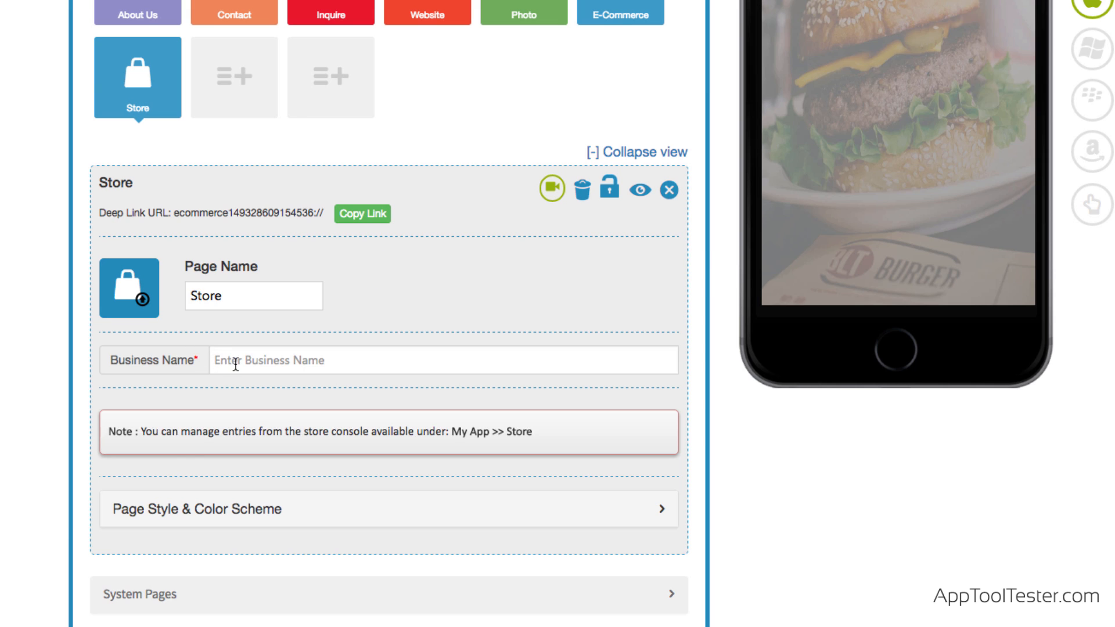
{"action": "type", "text": "apptoolstore"}
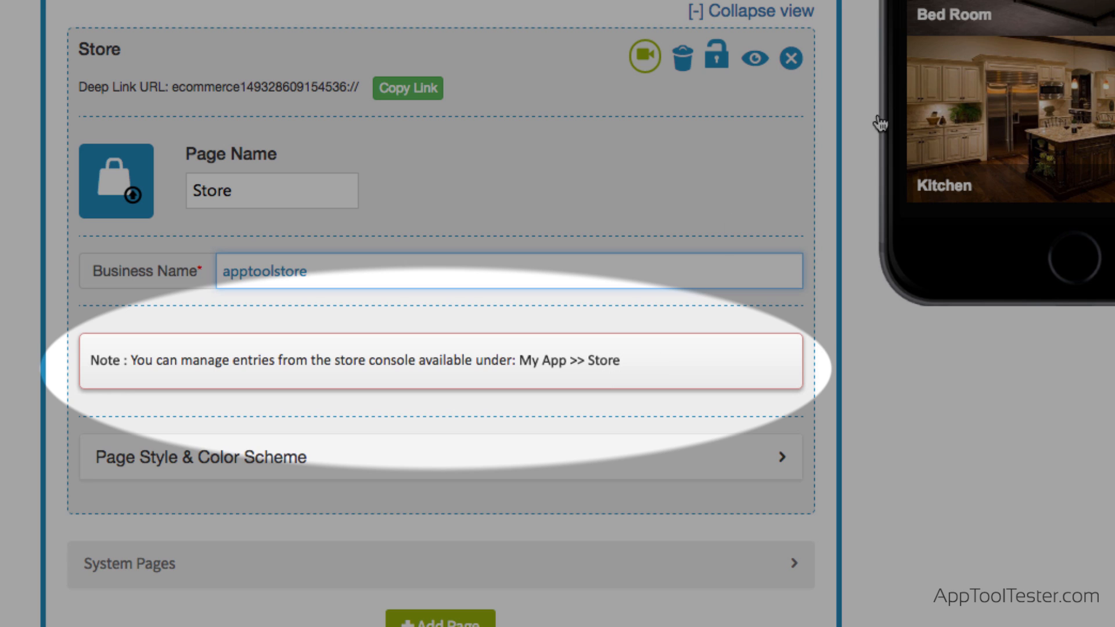
{"action": "left_click", "coordinate": [306, 271]}
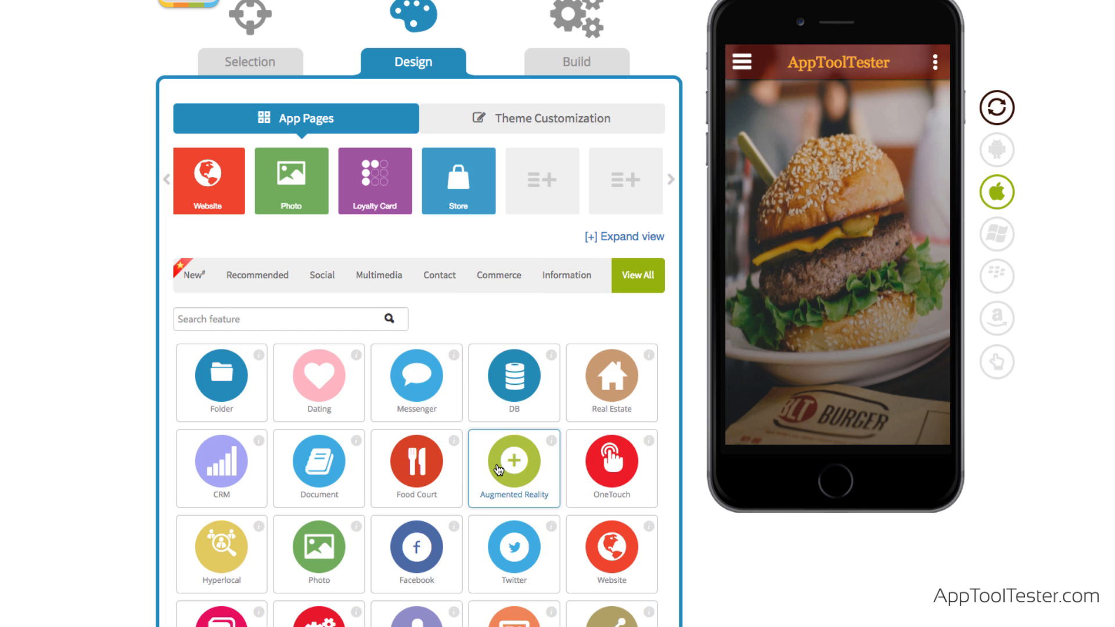
Step: Add an Augmented Reality page and view its AR marker info
{"action": "left_click", "coordinate": [513, 464]}
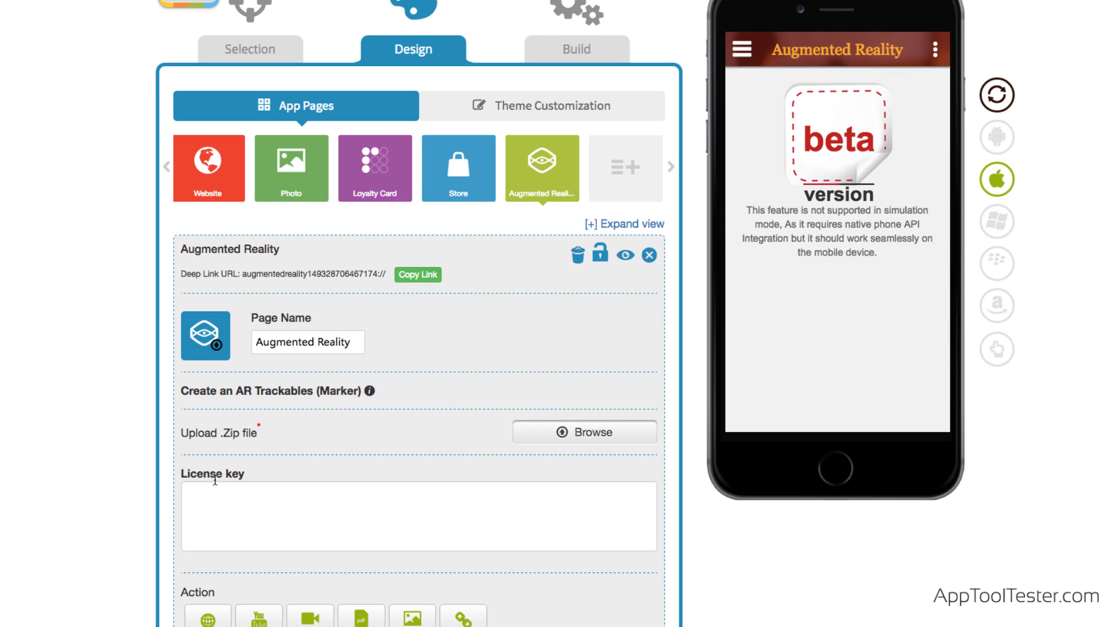
{"action": "mouse_move", "coordinate": [372, 391]}
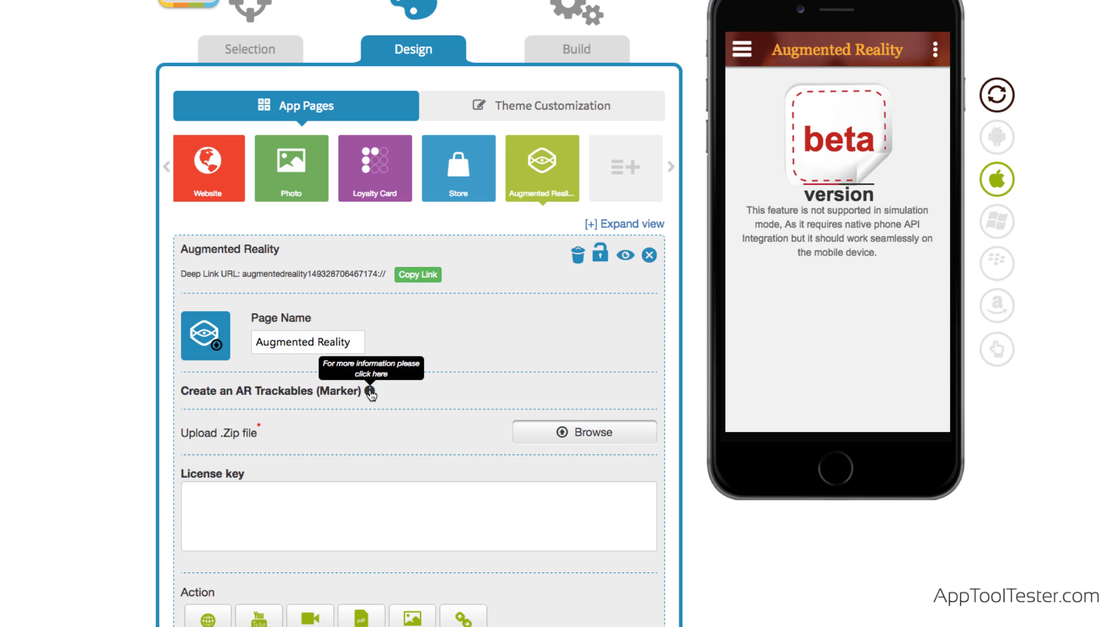
{"action": "left_click", "coordinate": [369, 393]}
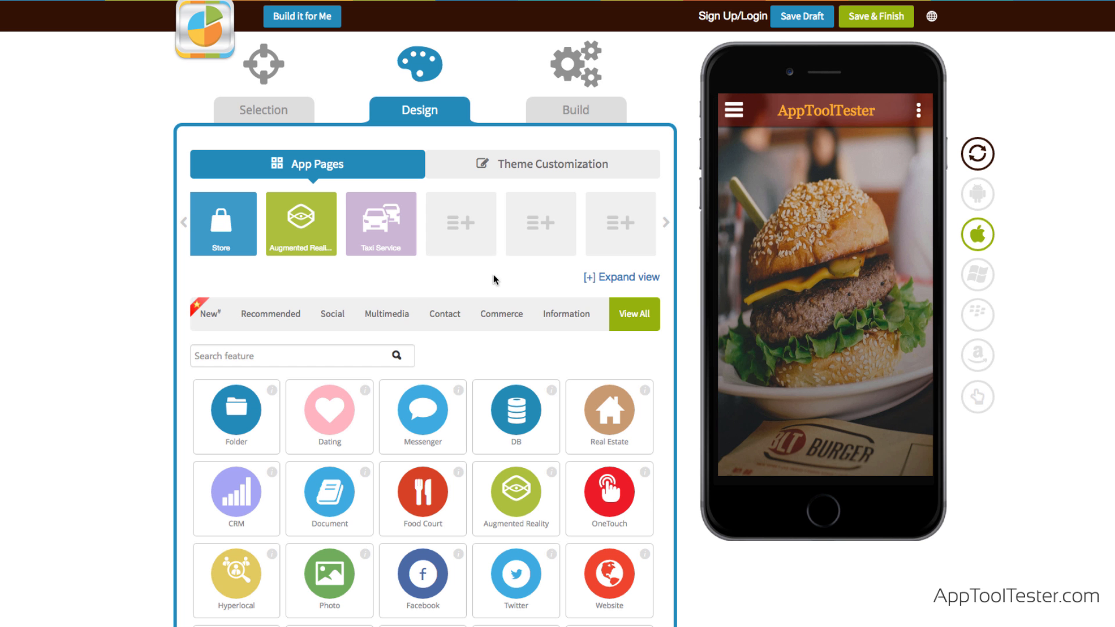
Step: Add a Dating page, then open and close its Firebase URL tutorial
{"action": "left_click", "coordinate": [329, 416]}
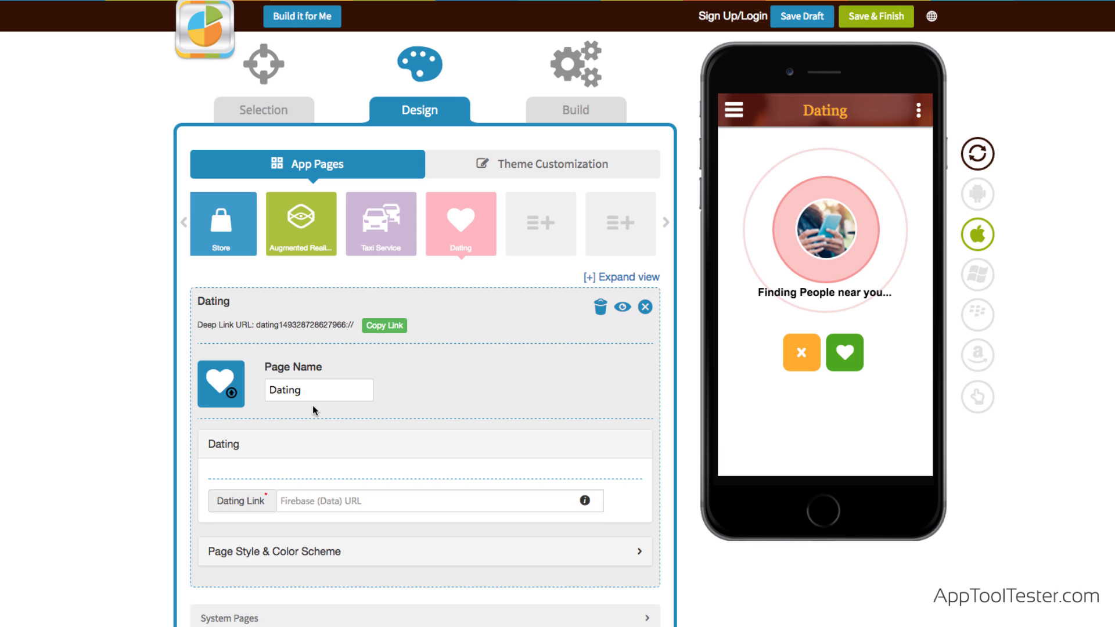
{"action": "left_click", "coordinate": [438, 500]}
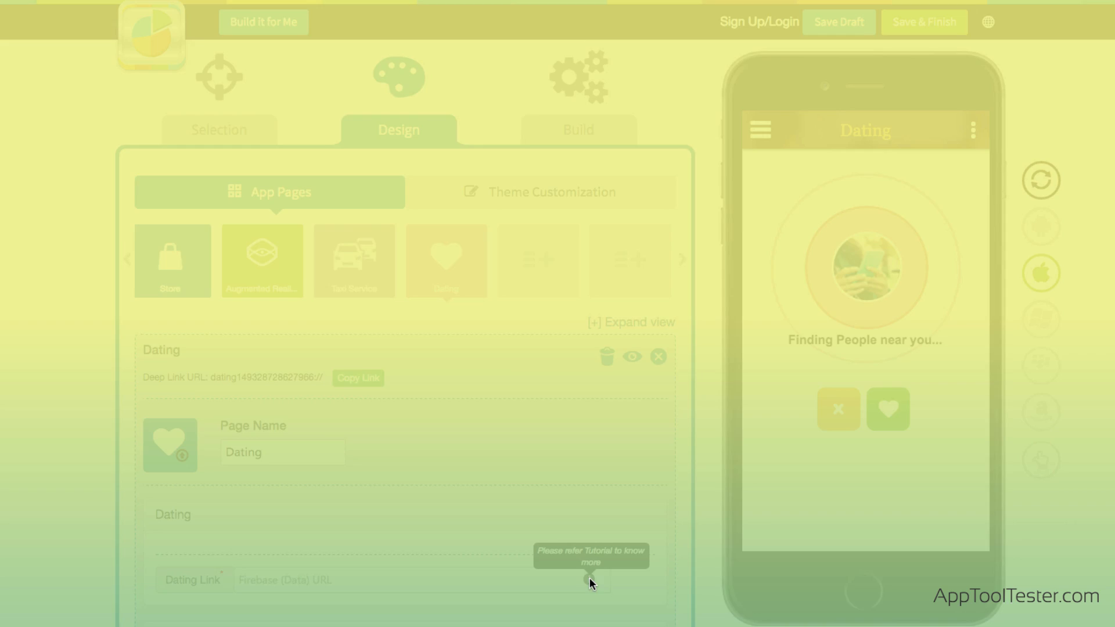
{"action": "left_click", "coordinate": [589, 580]}
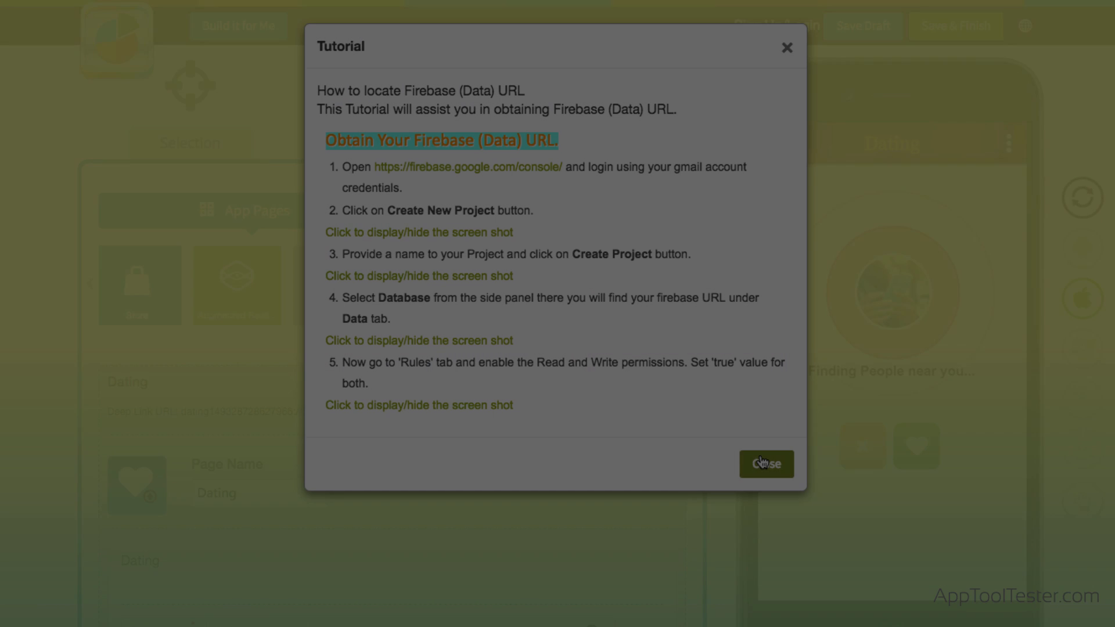
{"action": "left_click", "coordinate": [766, 464]}
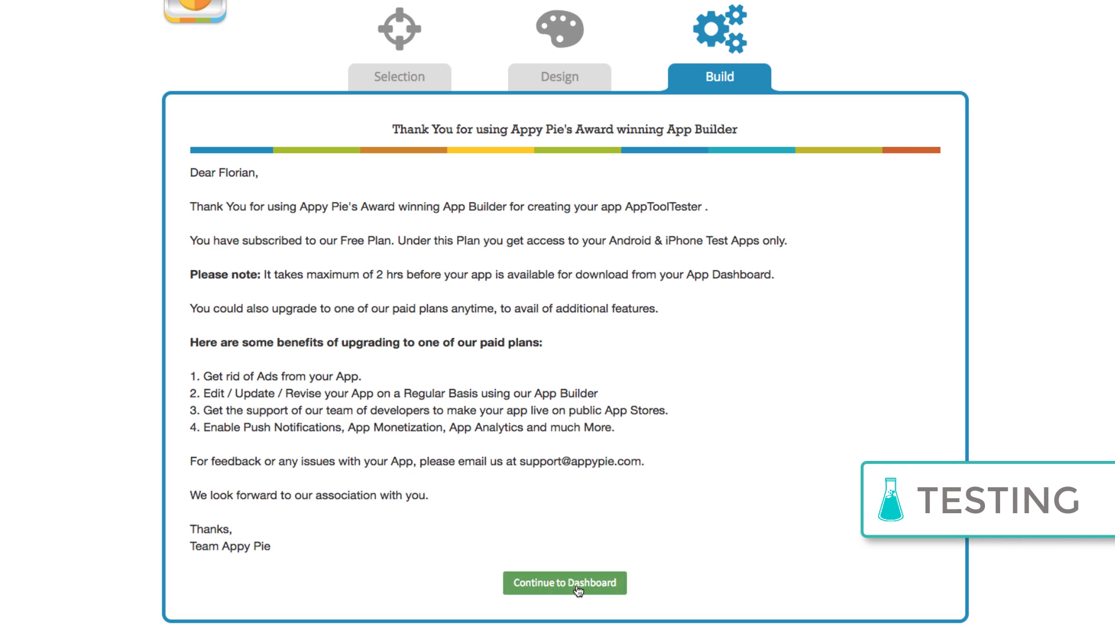
Step: Continue from the thank-you page to the My Apps dashboard listing AppToolTester
{"action": "left_click", "coordinate": [565, 583]}
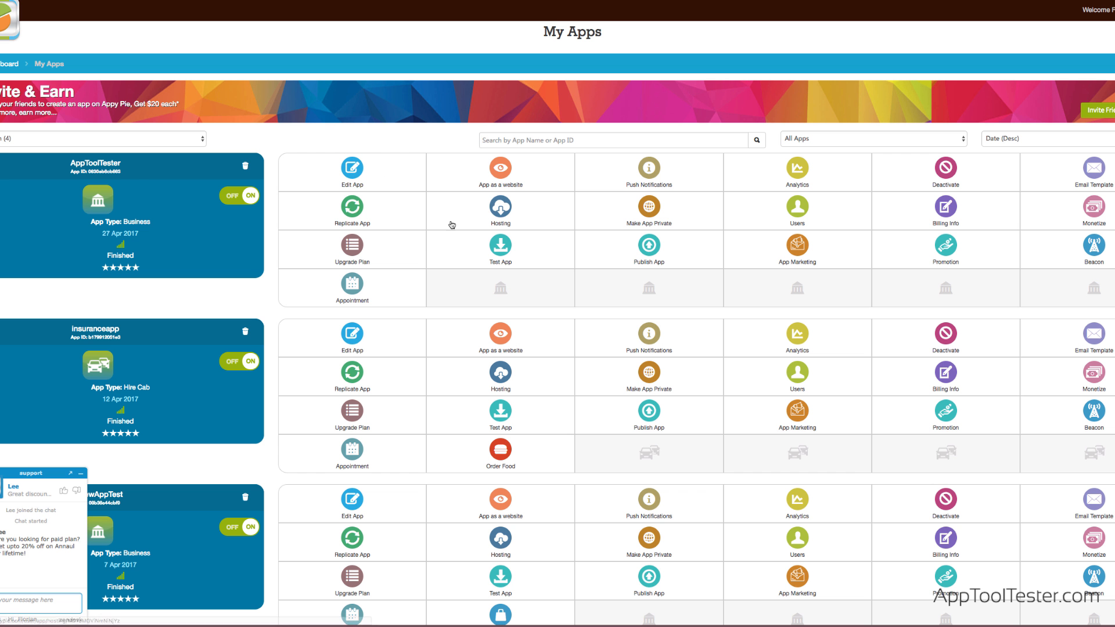
Step: Open the support article 'How to Integrate GrubHub Food Ordering Feature' from the dashboard
{"action": "left_click", "coordinate": [500, 245]}
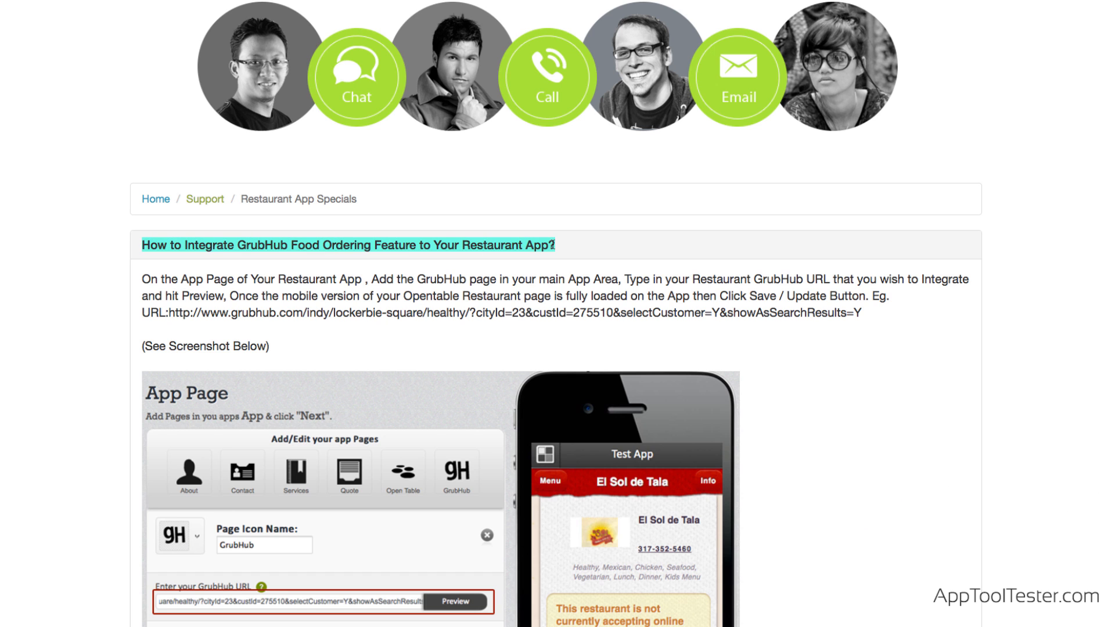
{"action": "scroll", "scroll_direction": "down", "scroll_amount": 3}
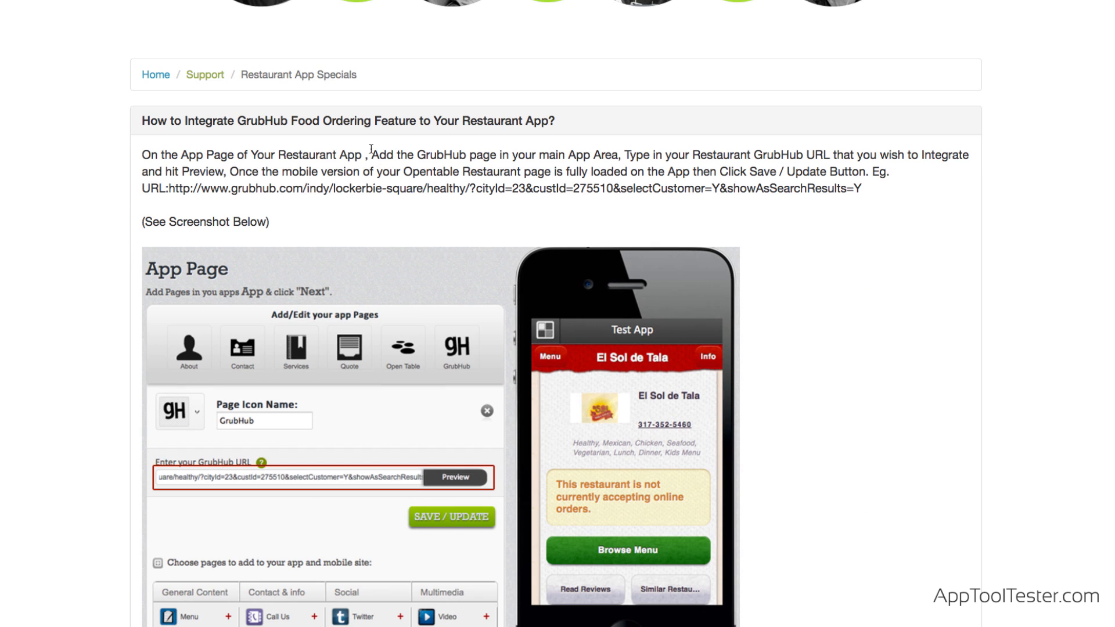
{"action": "left_click_drag", "start_coordinate": [374, 155], "coordinate": [618, 155]}
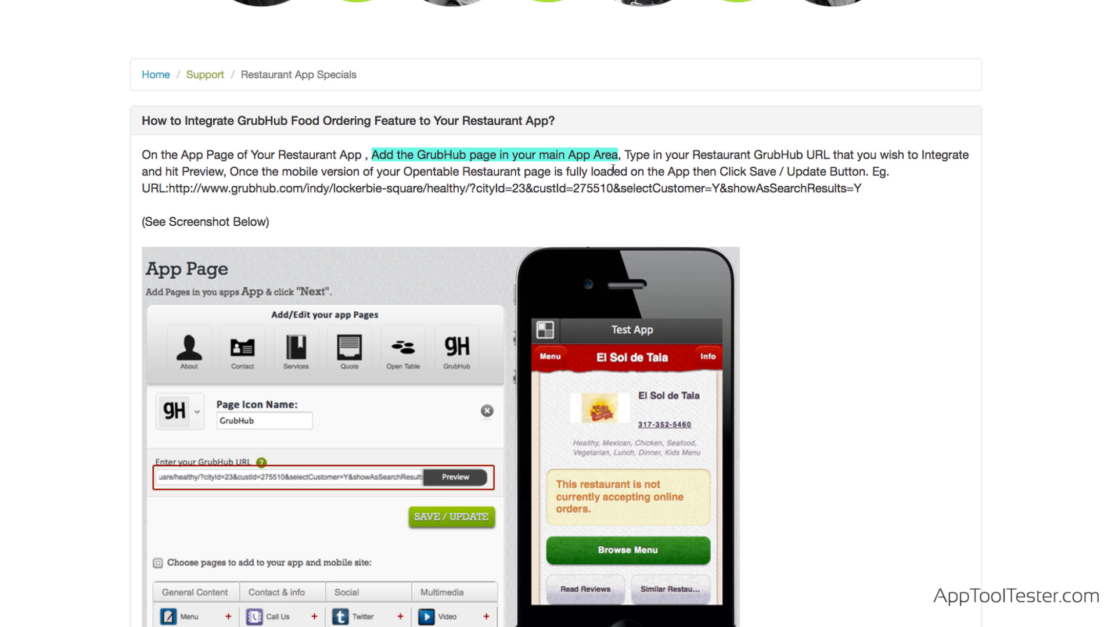